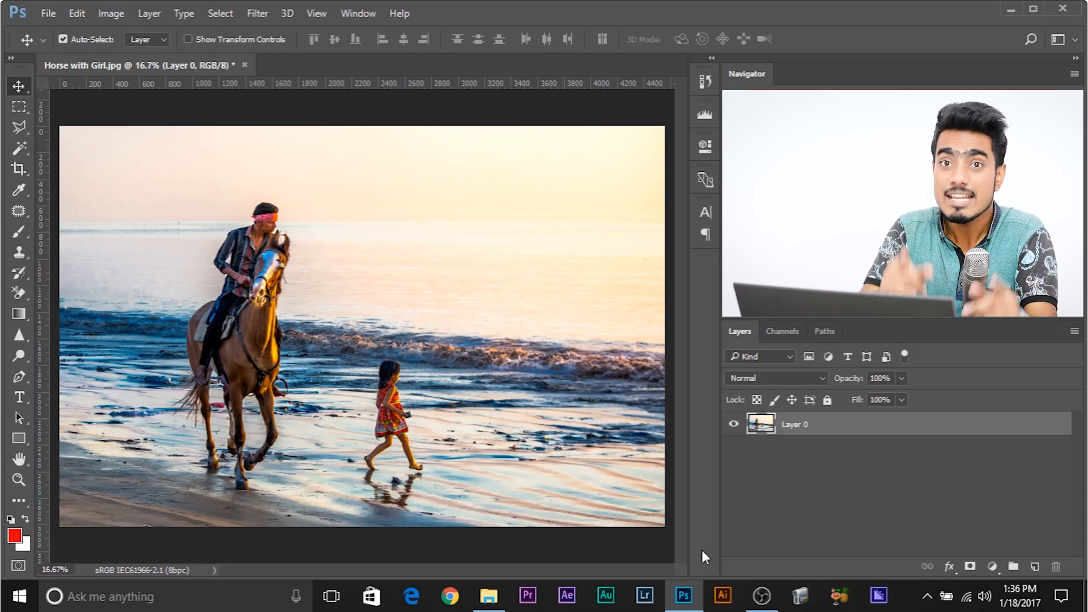
mouse_move(696, 532)
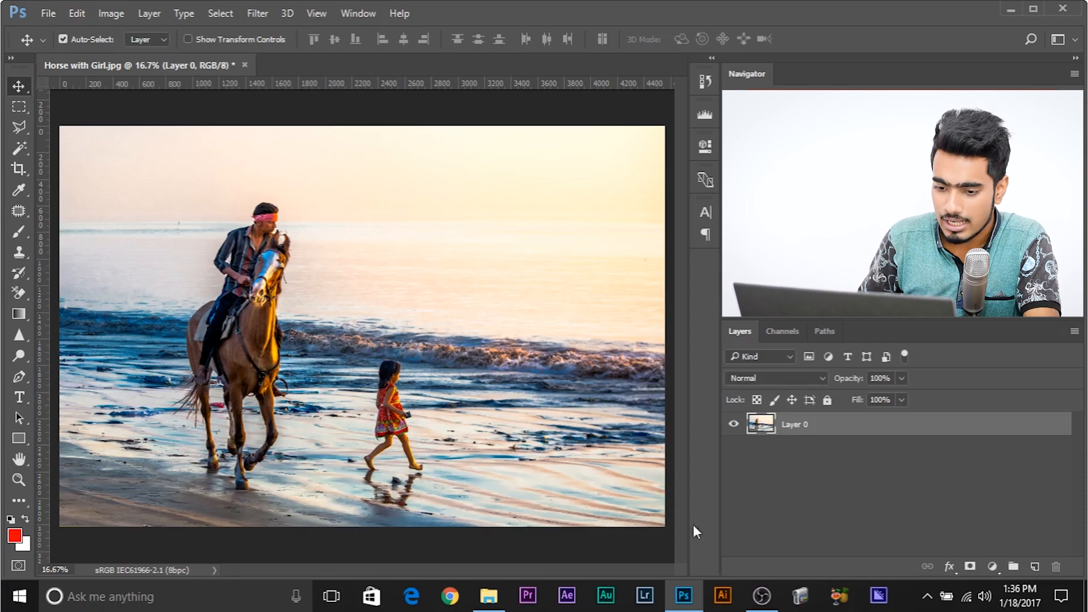
Step: Place the sunset image as a new layer and scale it to cover the whole canvas
click(489, 596)
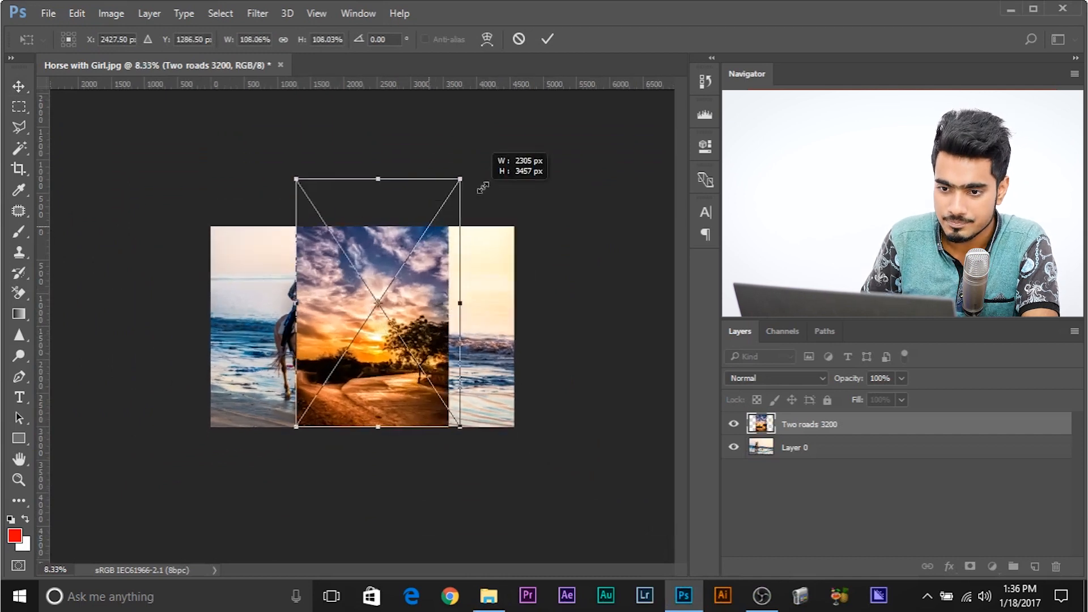
drag(458, 179, 406, 260)
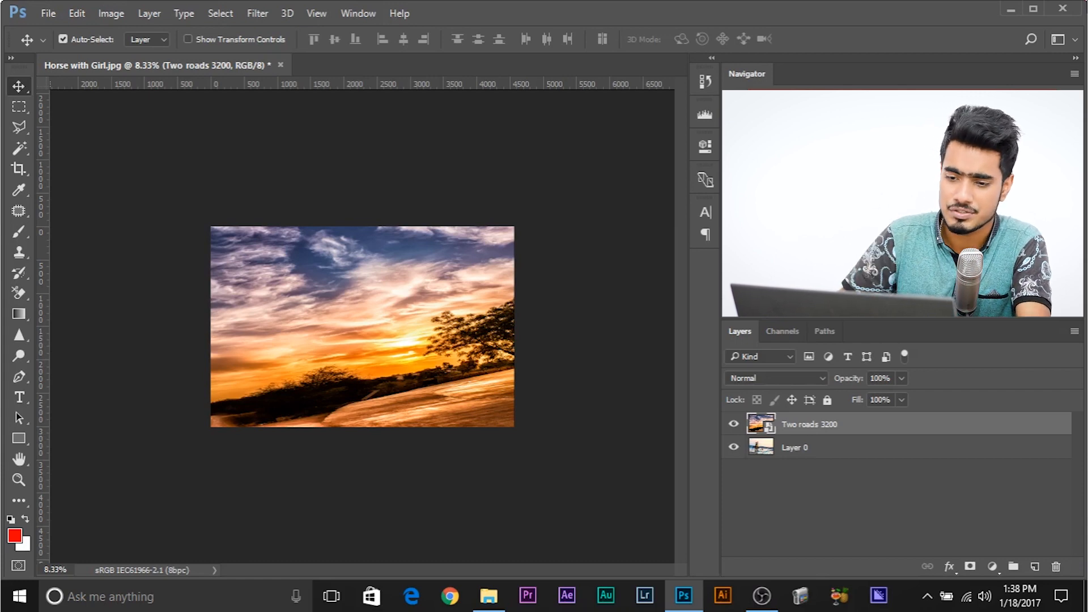
Step: Rasterize the 'Two roads 3200' sunset layer into an ordinary pixel layer
right_click(808, 424)
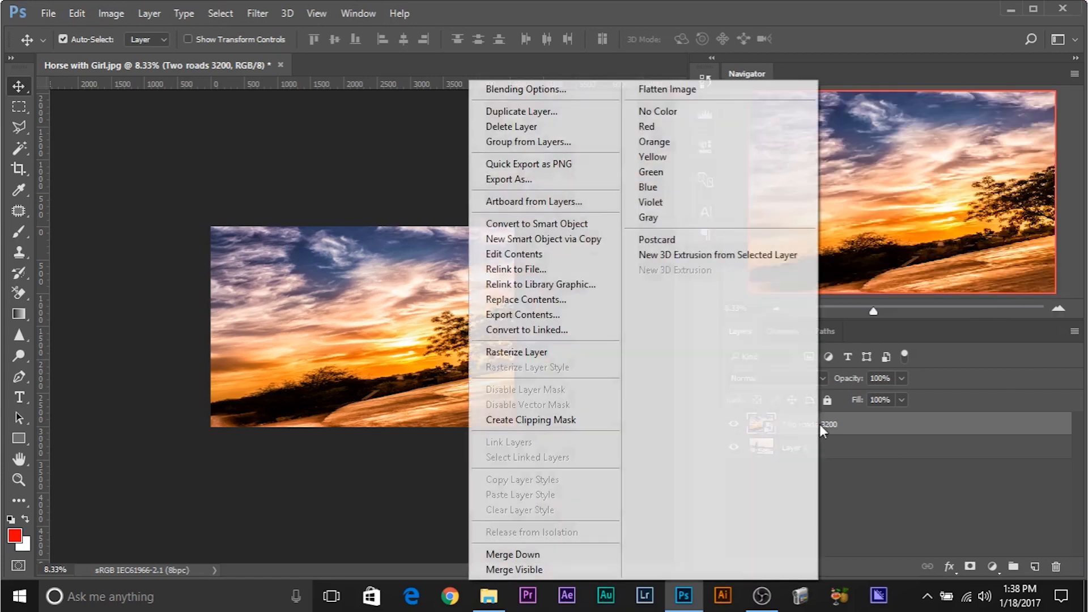
mouse_move(549, 352)
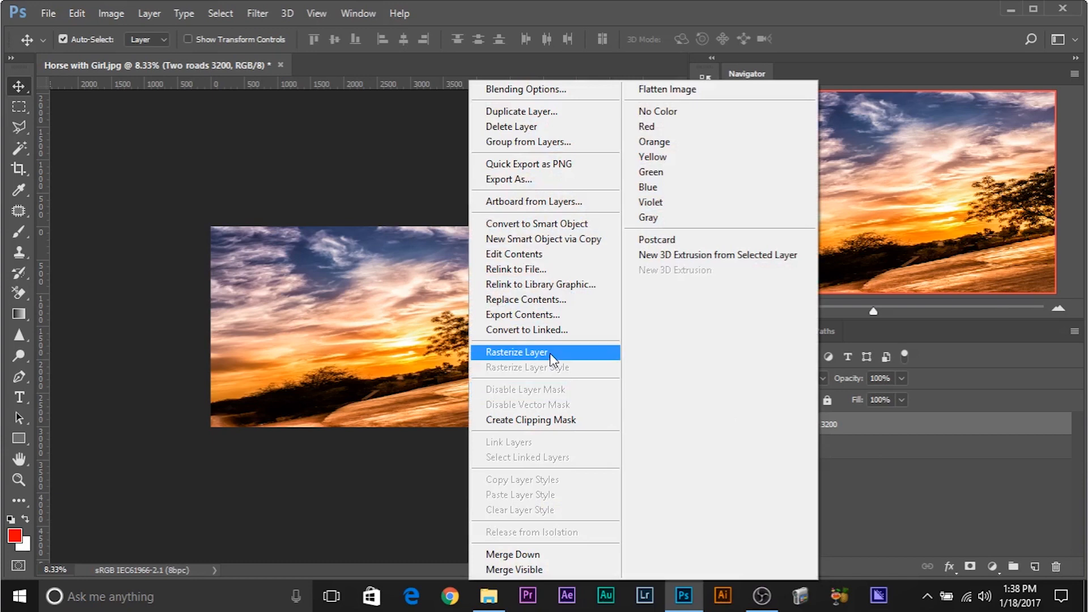
click(517, 351)
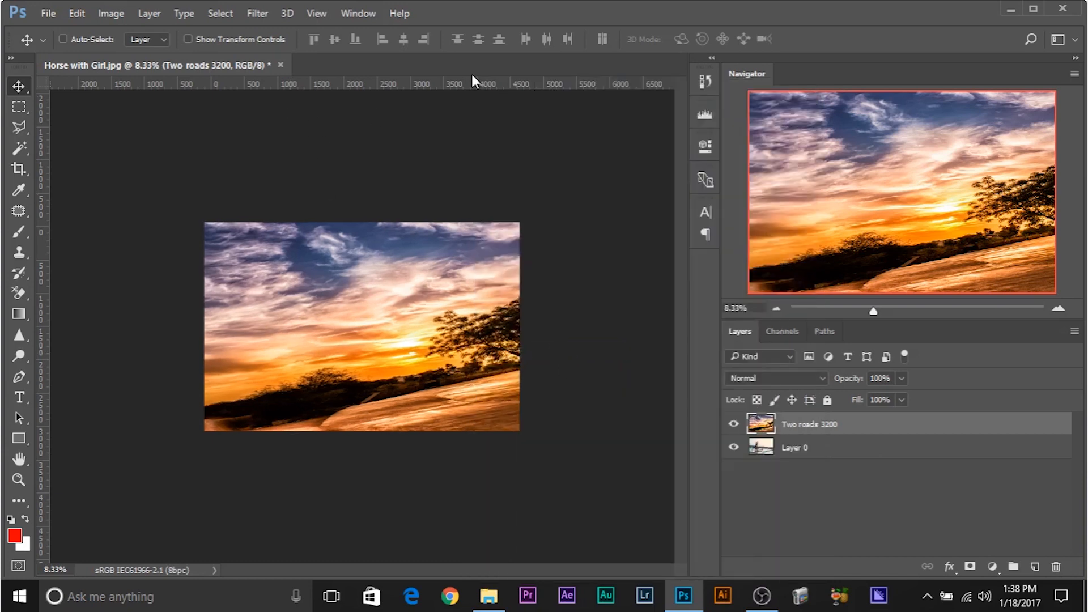
Step: Apply a Gaussian Blur of about 144.6 pixels radius to the sunset layer
click(257, 13)
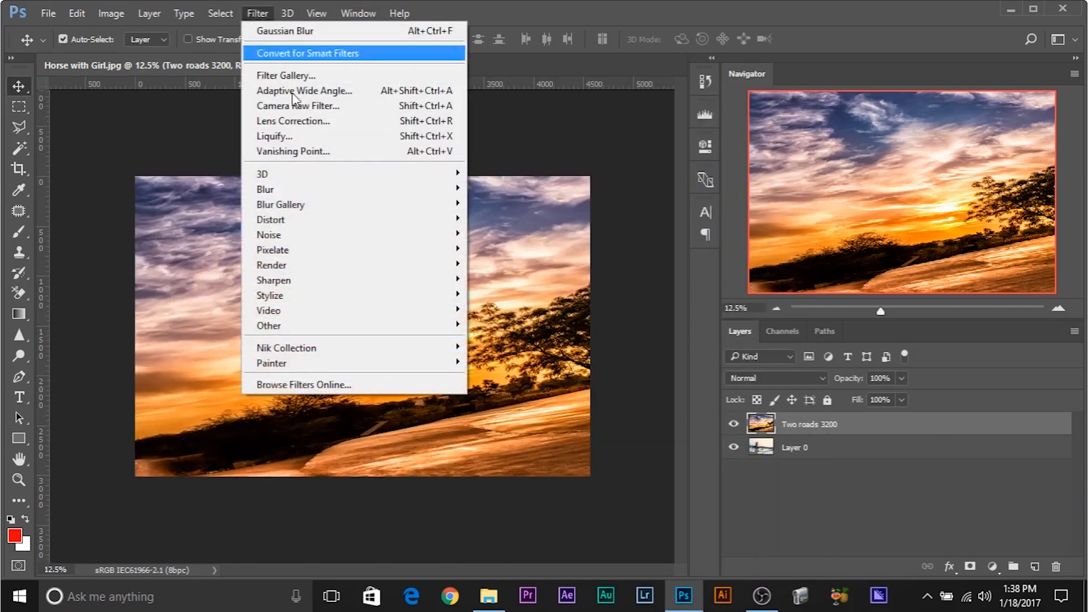
click(285, 30)
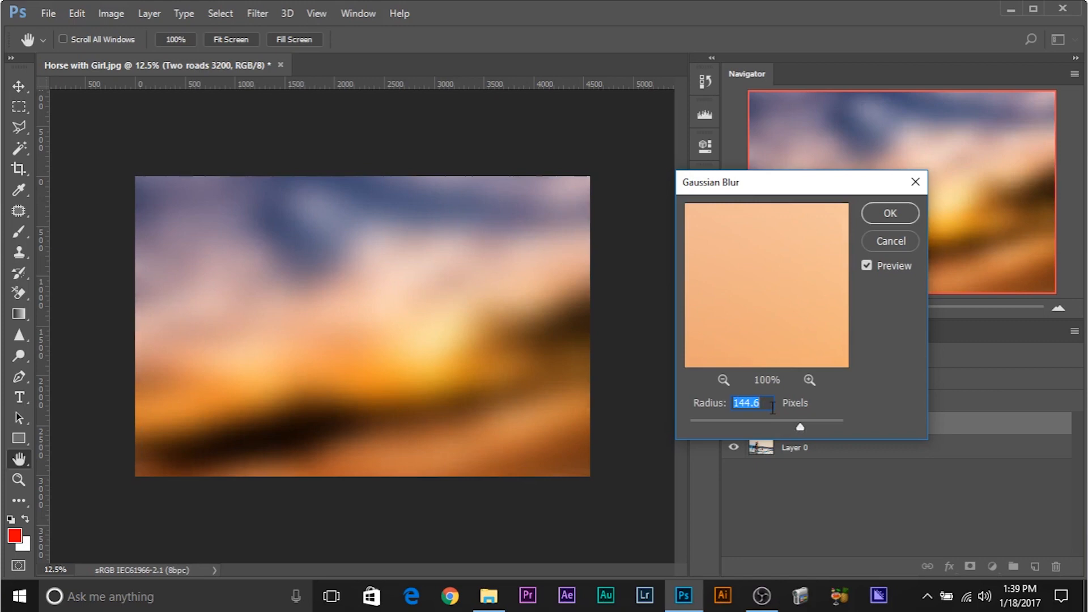
click(890, 213)
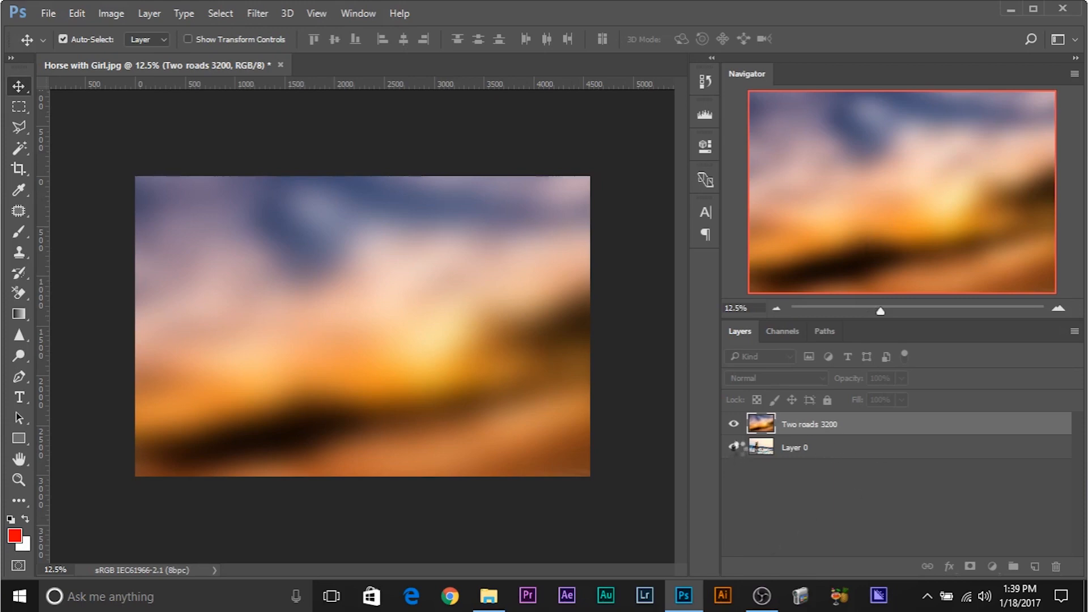
Step: Set the sunset layer's blend mode to Overlay and toggle visibility to compare
click(776, 377)
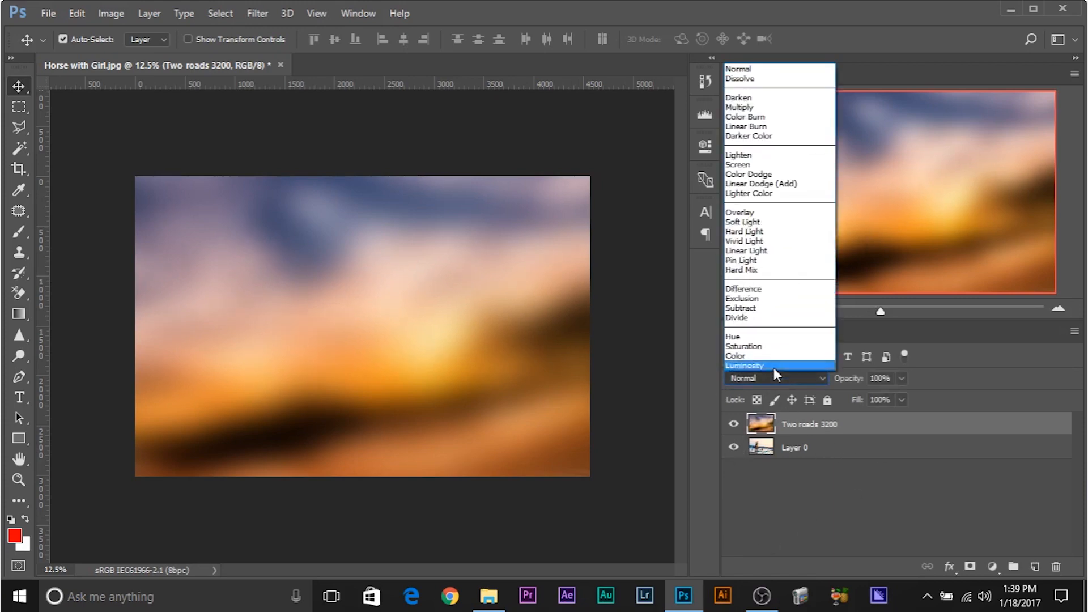
click(740, 212)
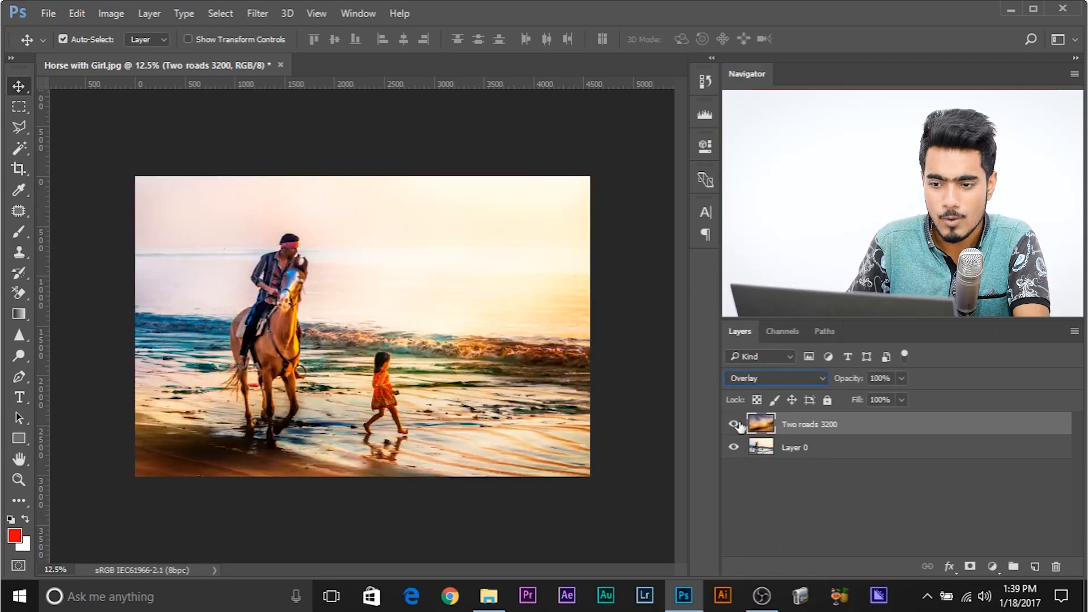
click(734, 423)
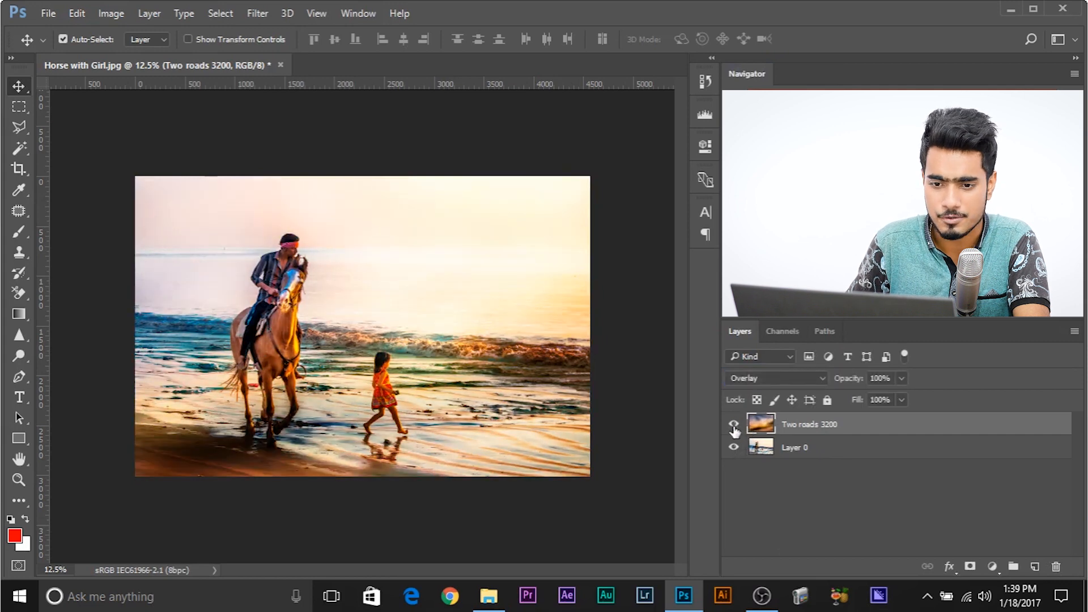